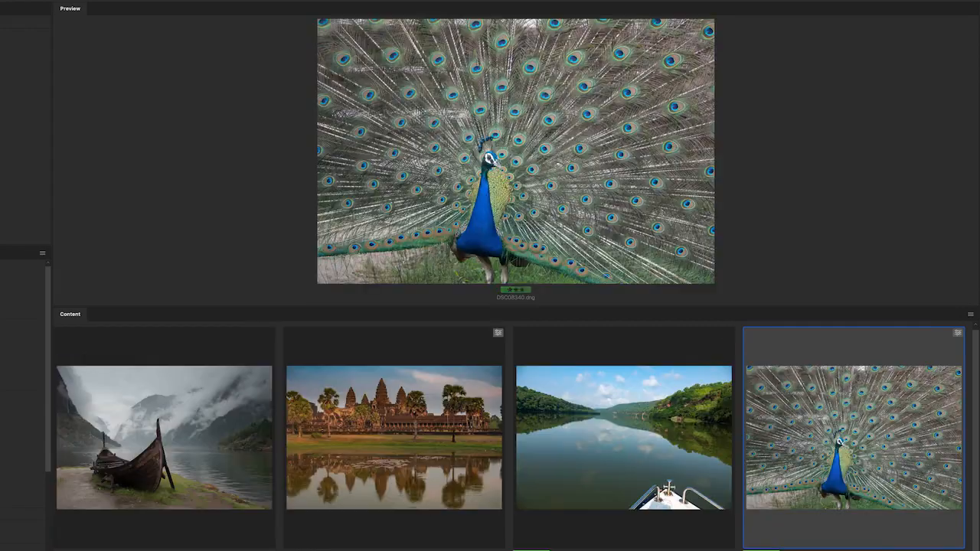
- Create a smart collection finding files whose filename contains IMG_
click(428, 2)
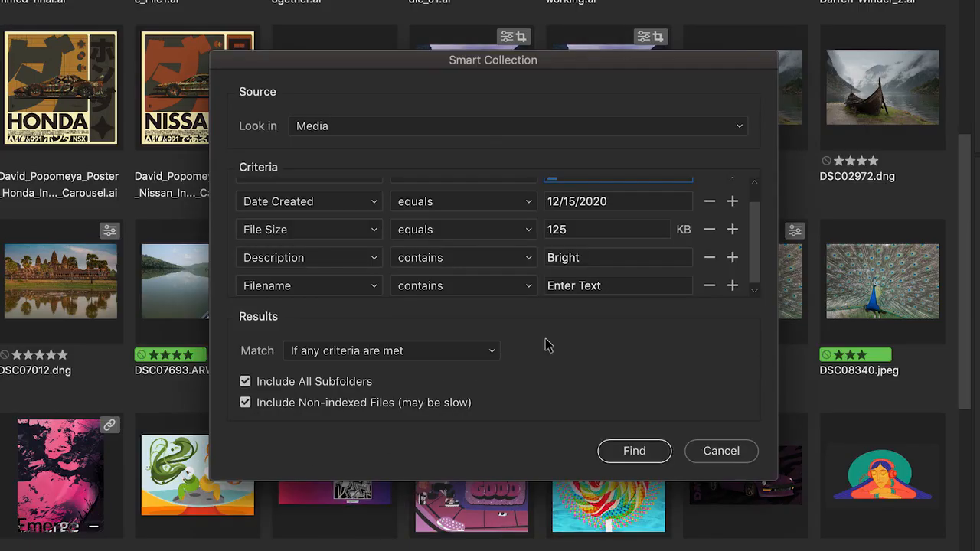
text(IMG_)
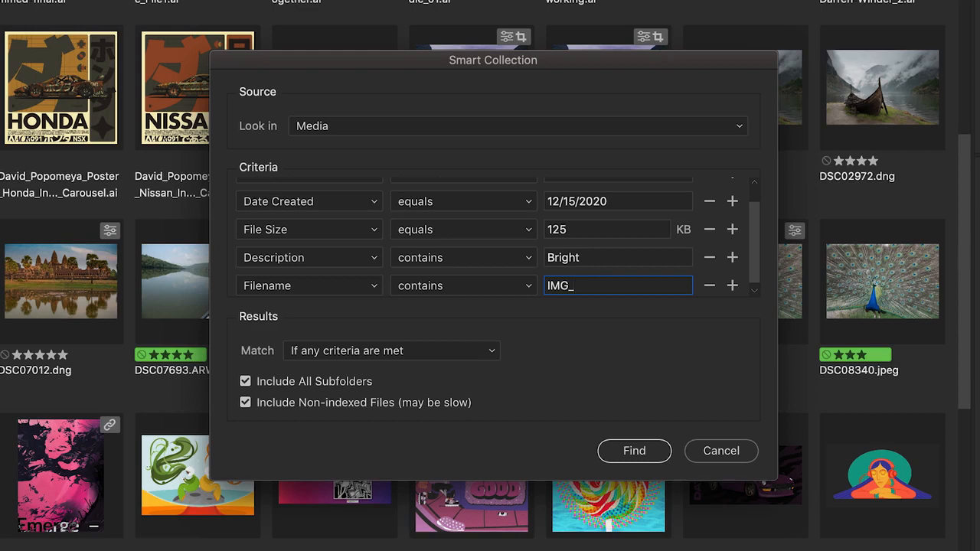
click(633, 451)
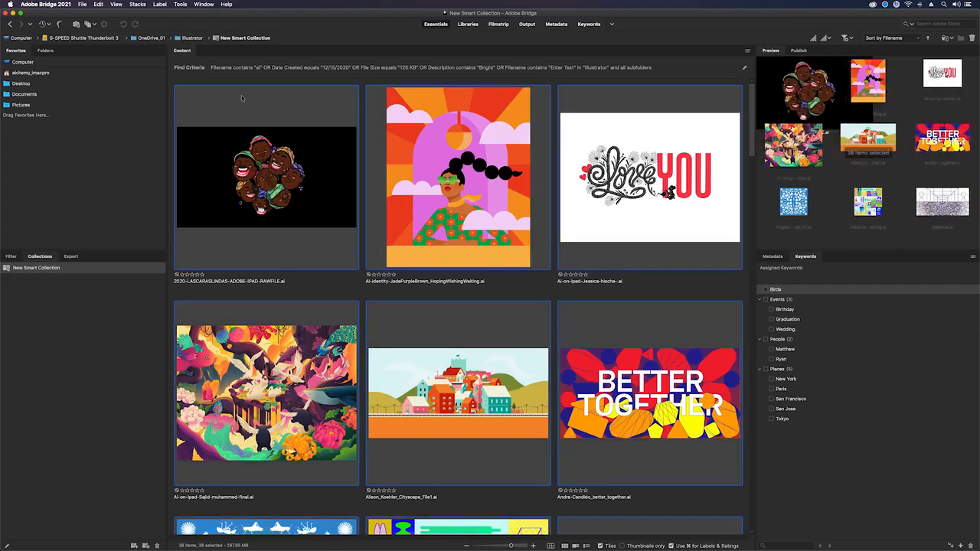
- Start a batch rename of the selected files, then move to the DNG export options
click(179, 4)
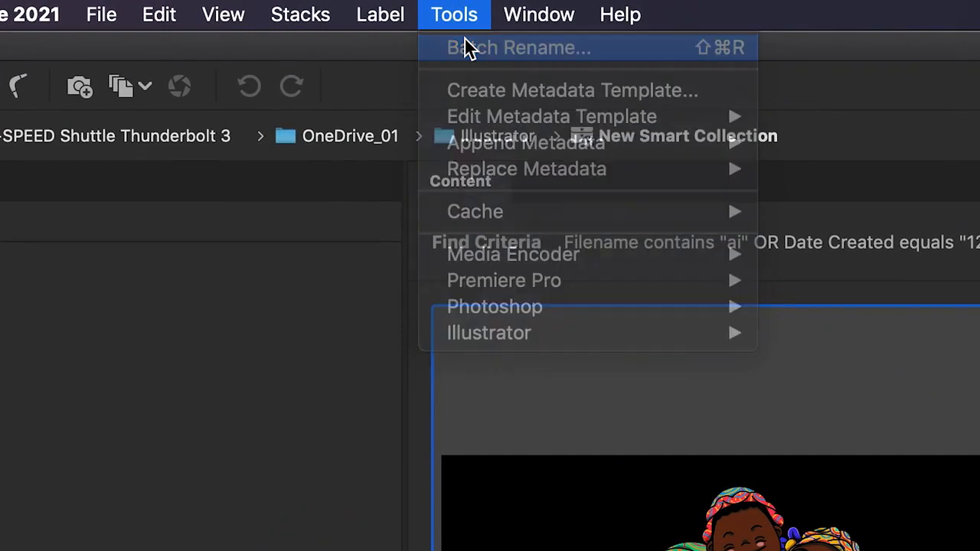
click(520, 48)
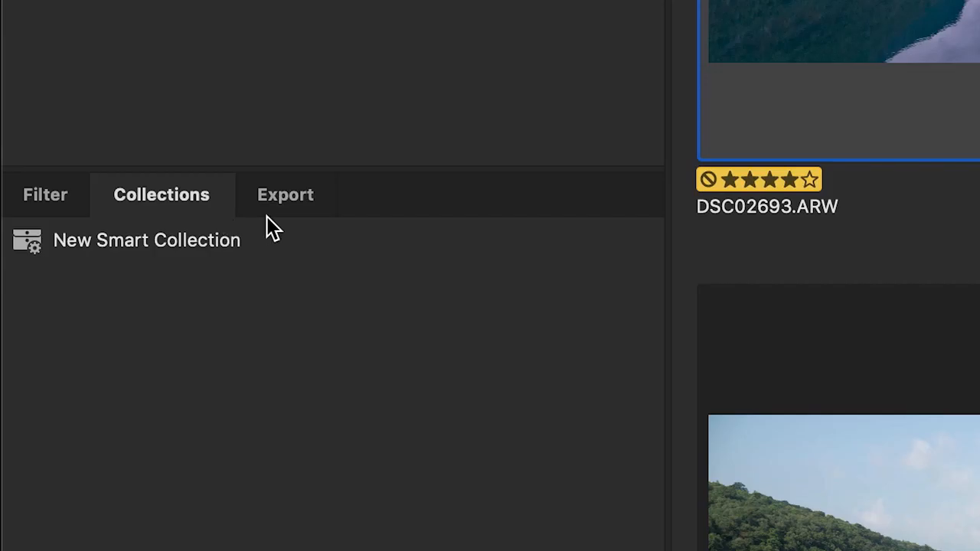
click(285, 195)
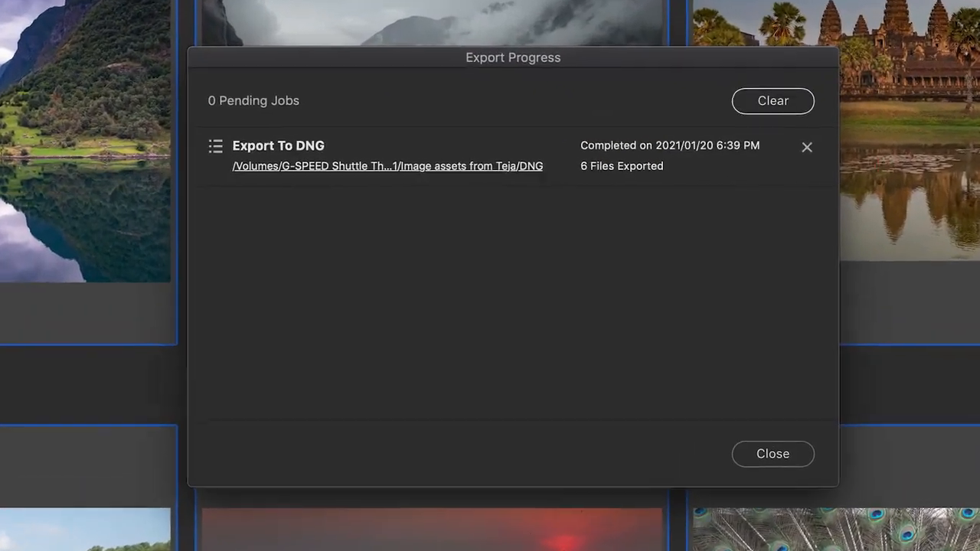
- Close the Export Progress report to see DSC07012.dng beside DSC07012.ARW
click(773, 454)
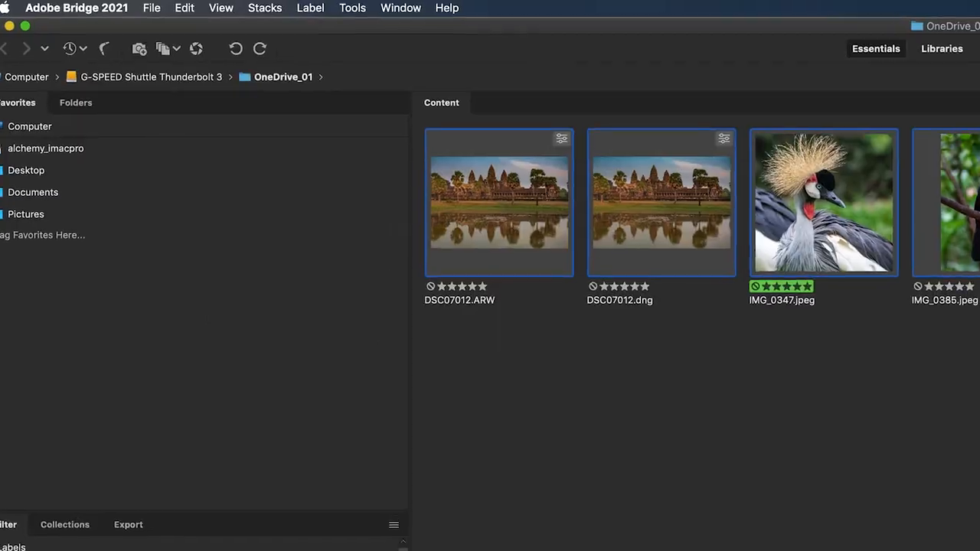
- Show the Publish panel with Adobe Stock Contributor and Adobe Portfolio destinations
click(285, 10)
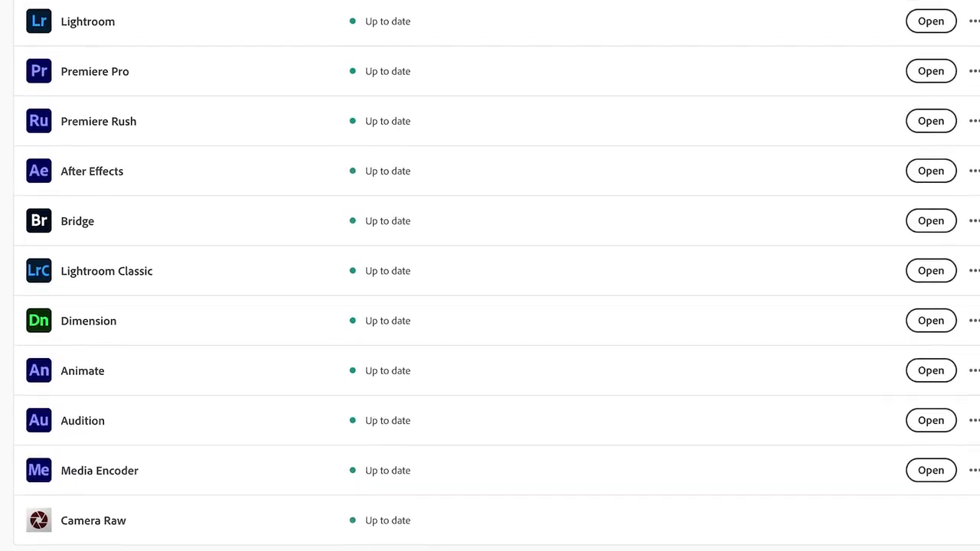
click(931, 221)
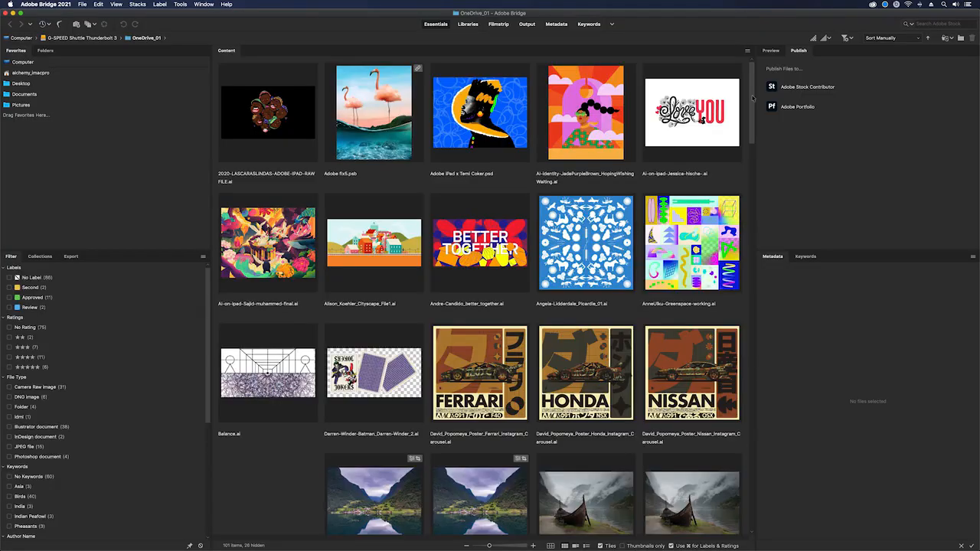